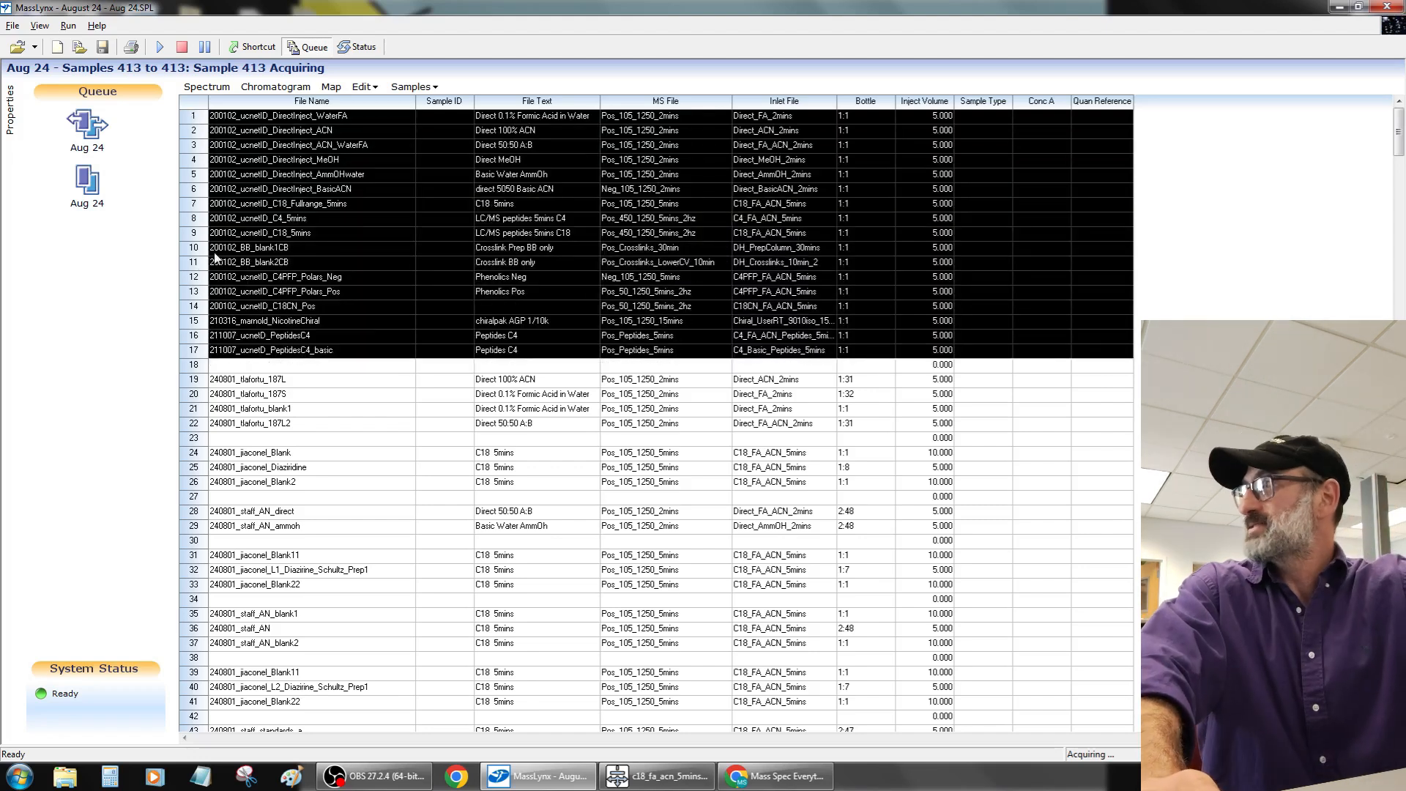
# Select the direct-injection method rows 1–17 at the top of the queue for copying
pyautogui.click(260, 335)
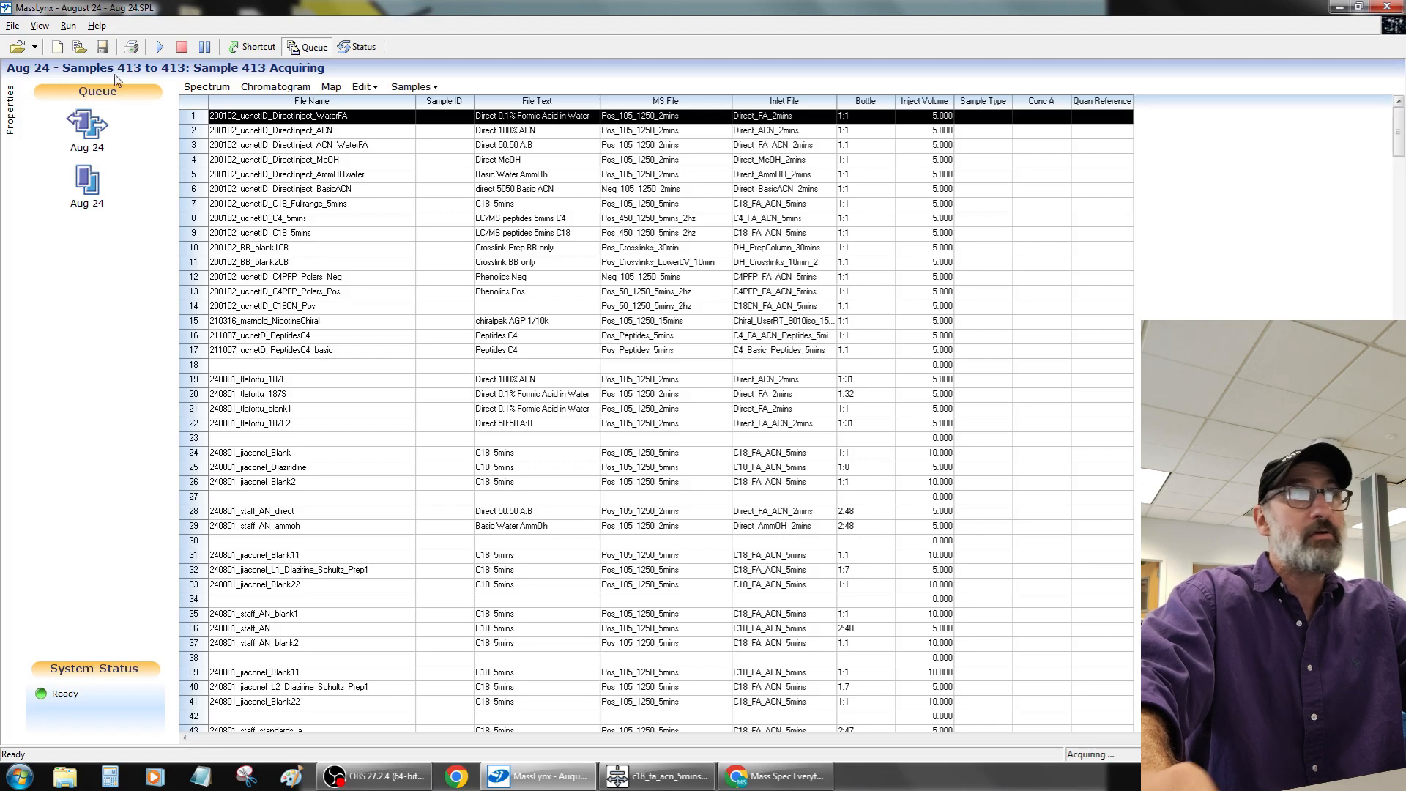
pyautogui.click(309, 116)
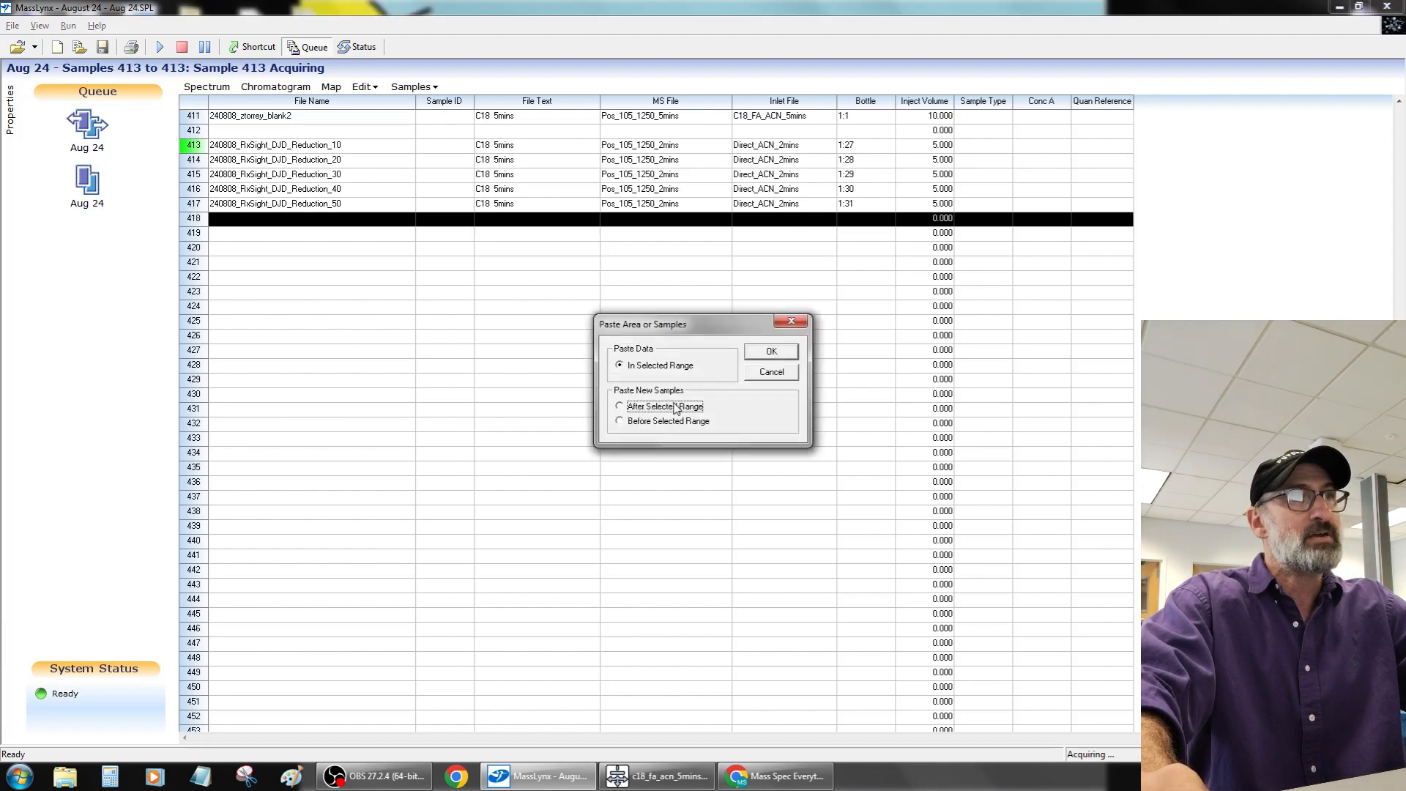
# Paste the copied DirectInject_WaterFA row after row 418 as sample 419
pyautogui.click(768, 351)
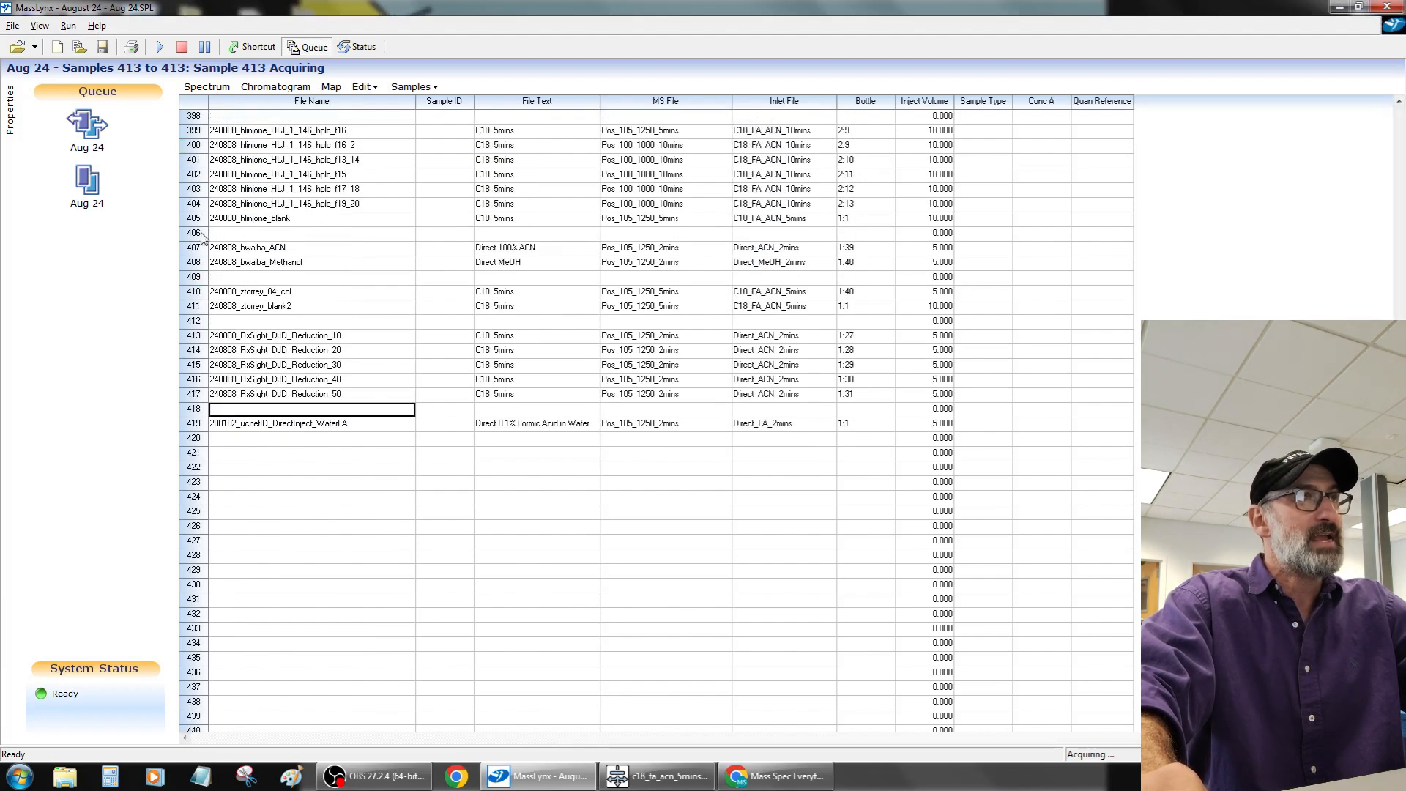
pyautogui.moveTo(296, 440)
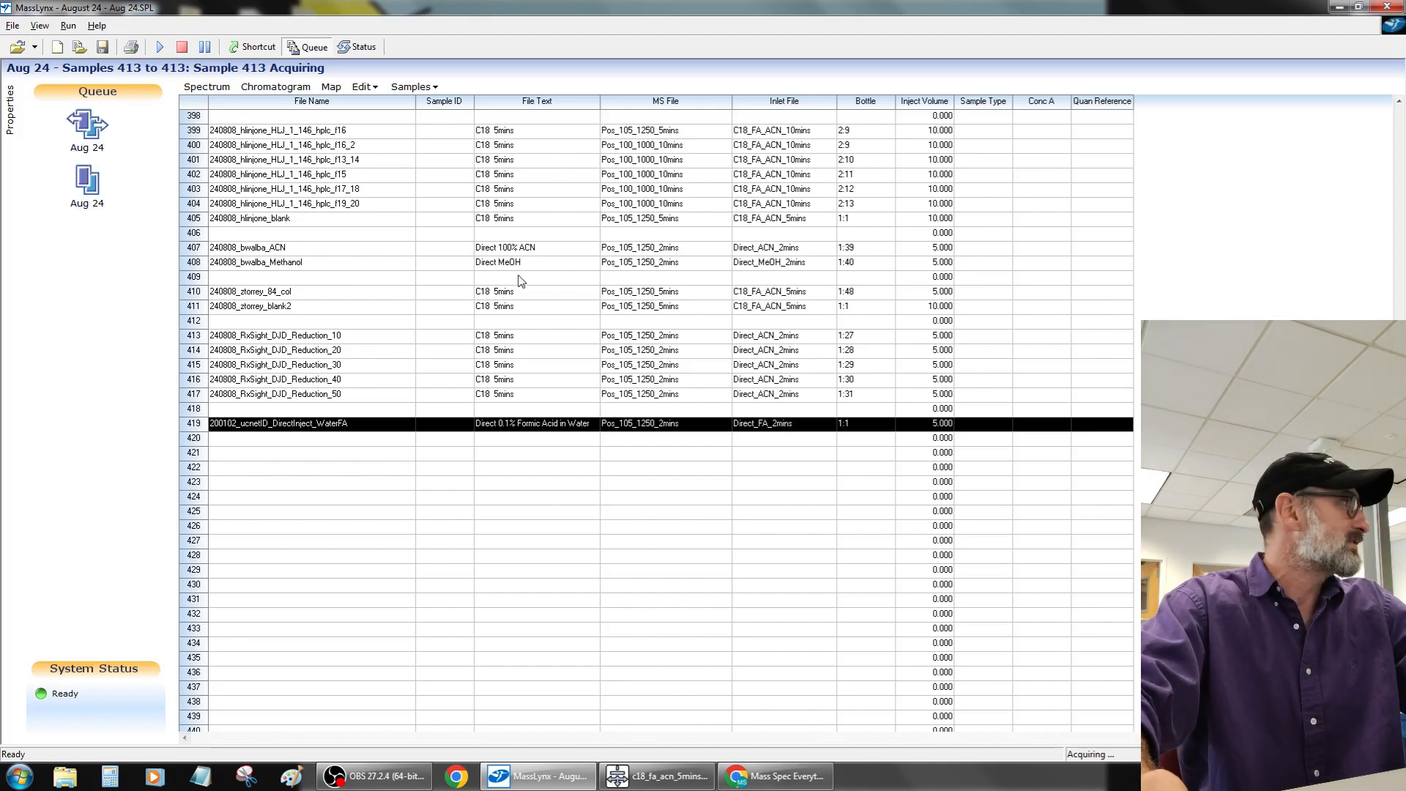
pyautogui.moveTo(313, 200)
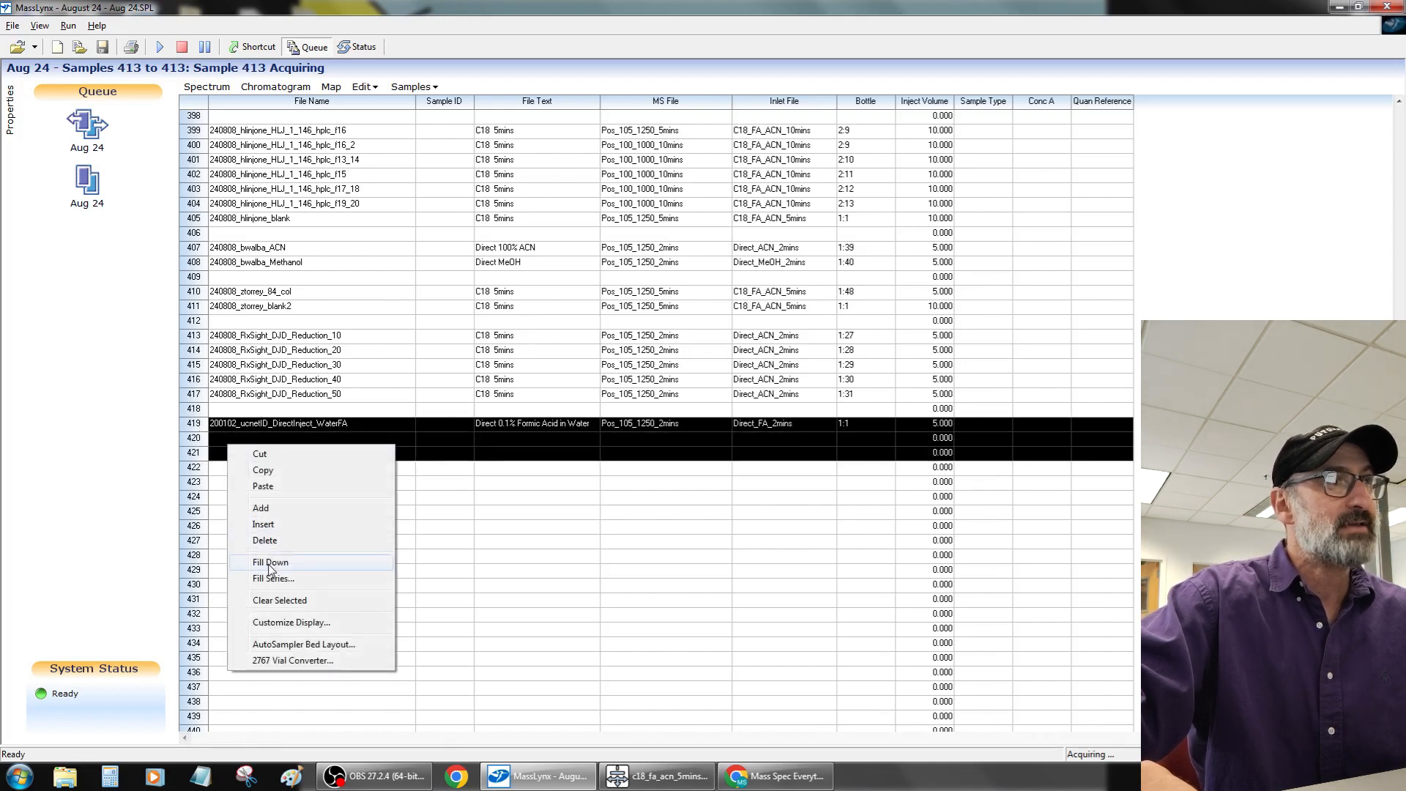
# Fill Down sample 419's direct-injection settings into rows 419–421
pyautogui.click(270, 562)
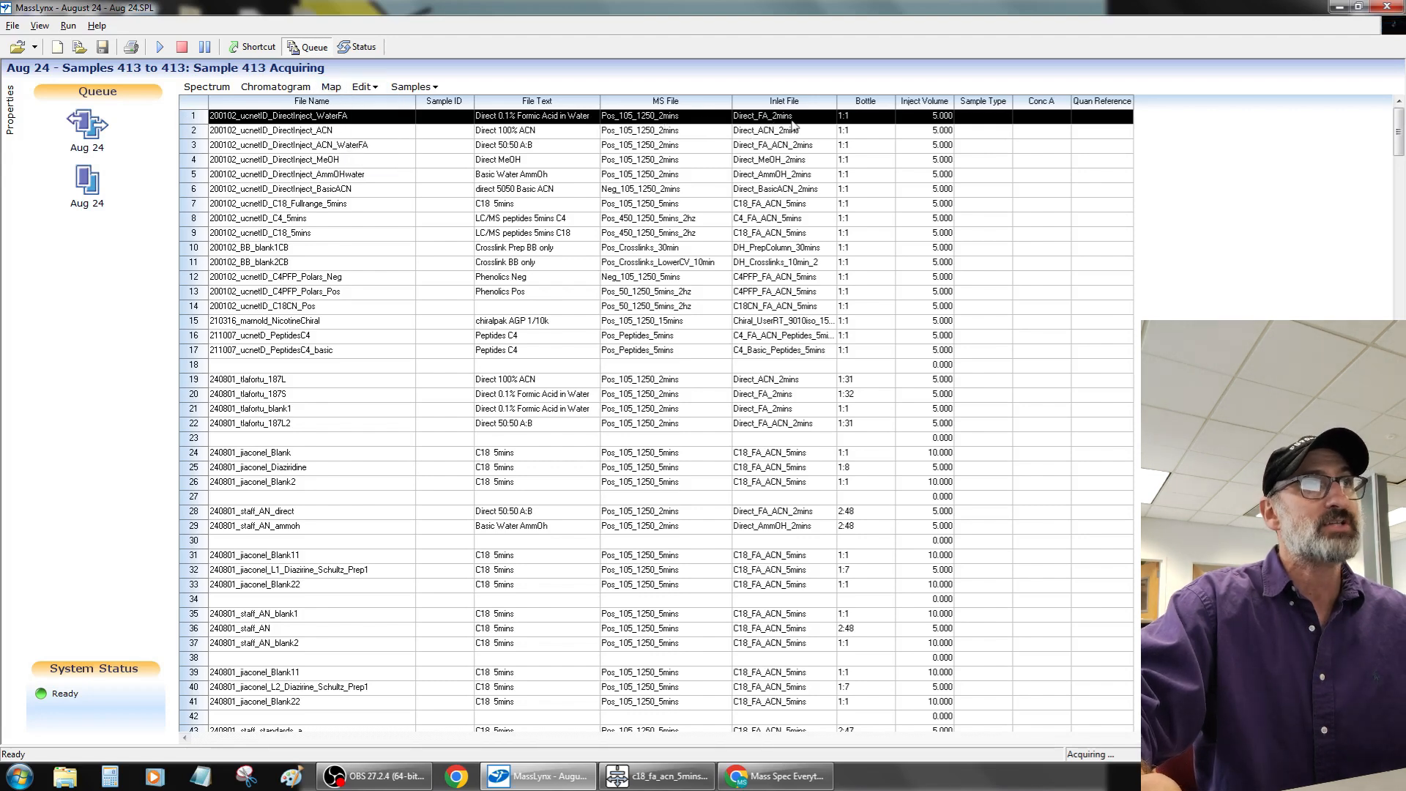
# Open row 1's Direct_FA_2mins inlet method to edit its 2-minute gradient
pyautogui.rightClick(782, 115)
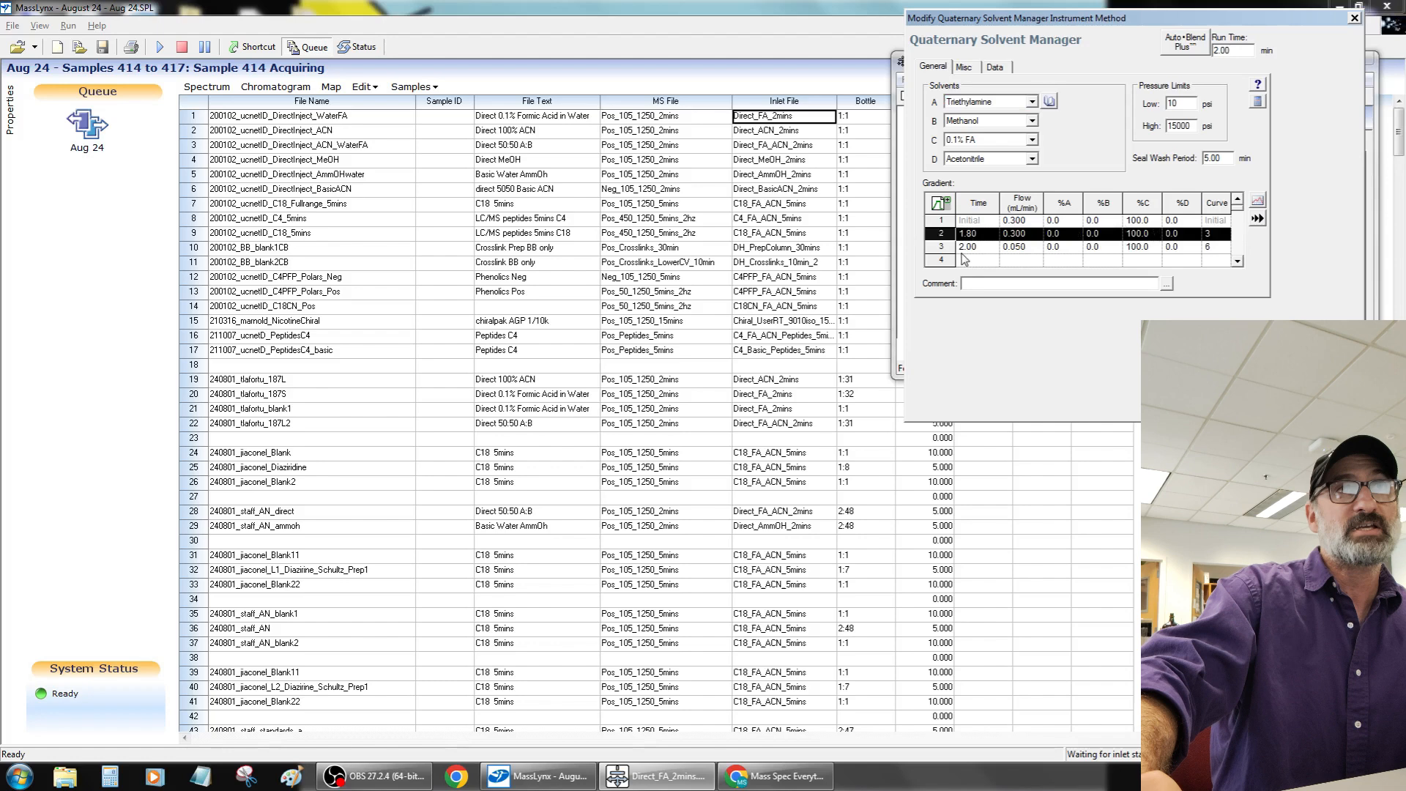
pyautogui.click(968, 247)
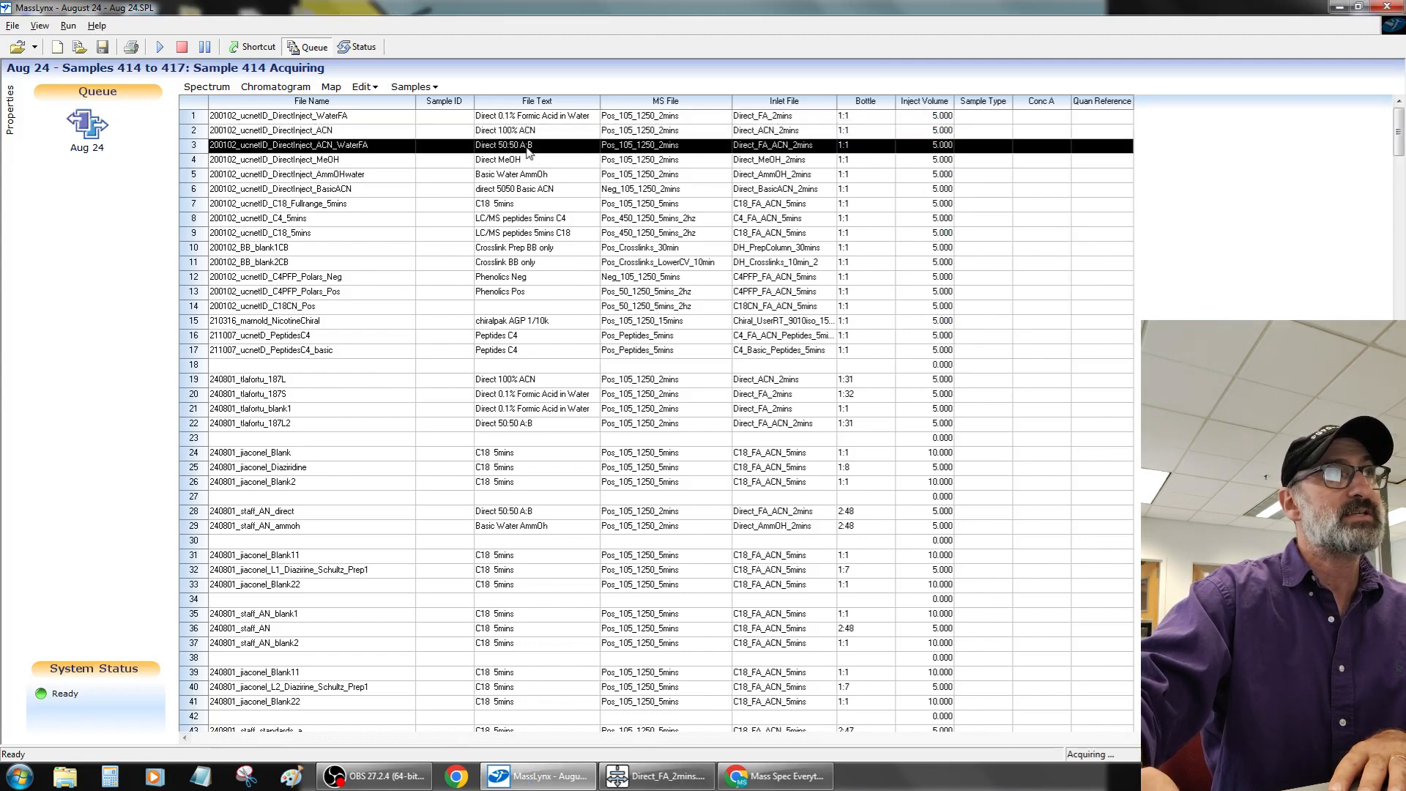
# Select rows 1–6, WaterFA through BasicACN, by clicking row 6 then Shift-clicking row 1
pyautogui.click(275, 160)
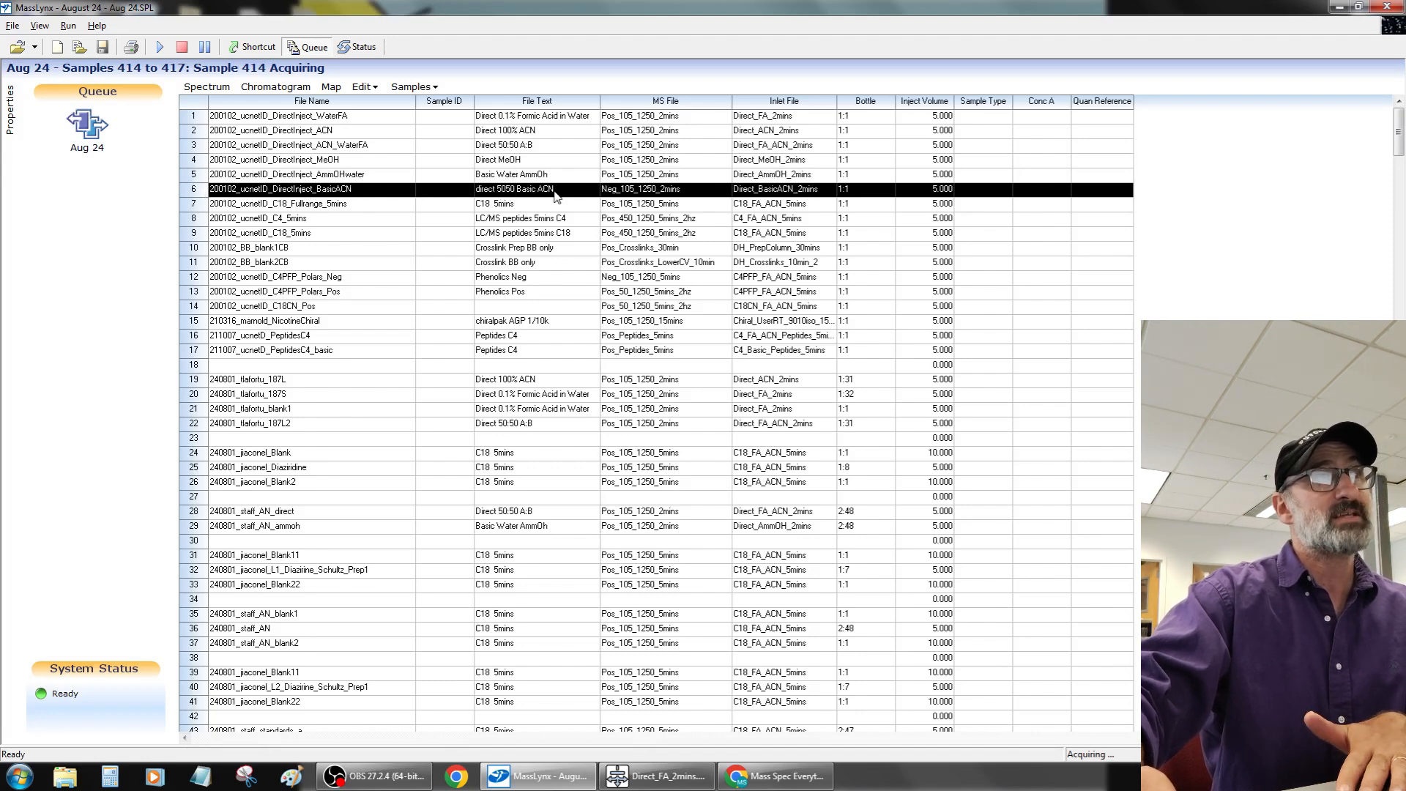
pyautogui.click(269, 116)
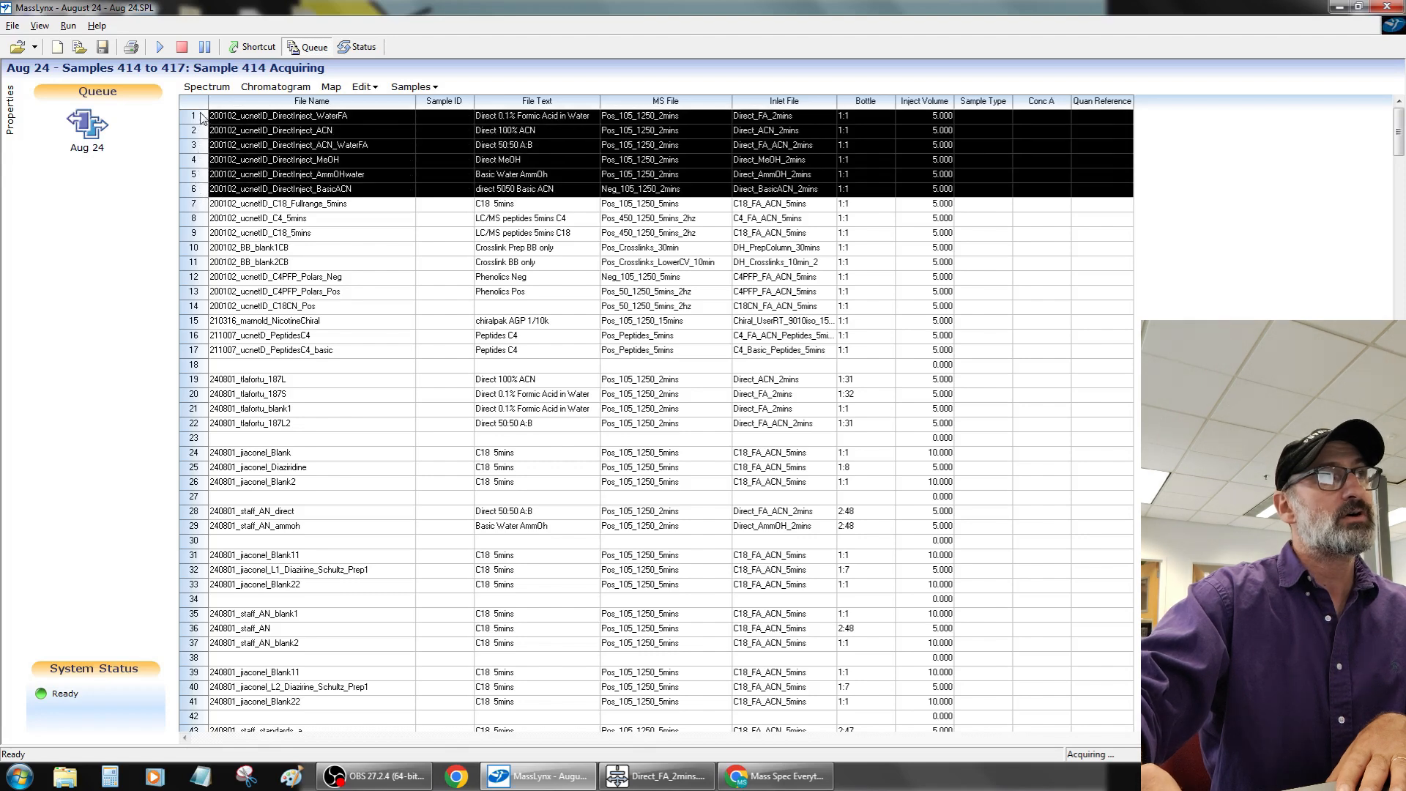